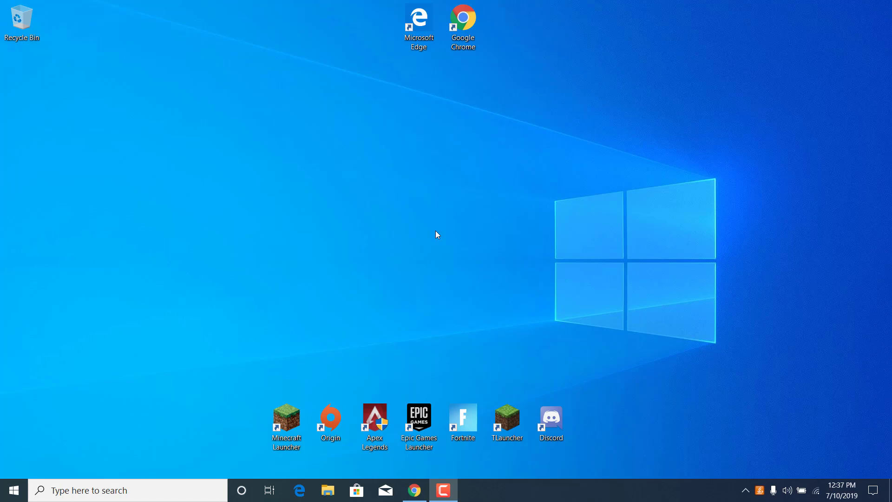
mouse_move(452, 249)
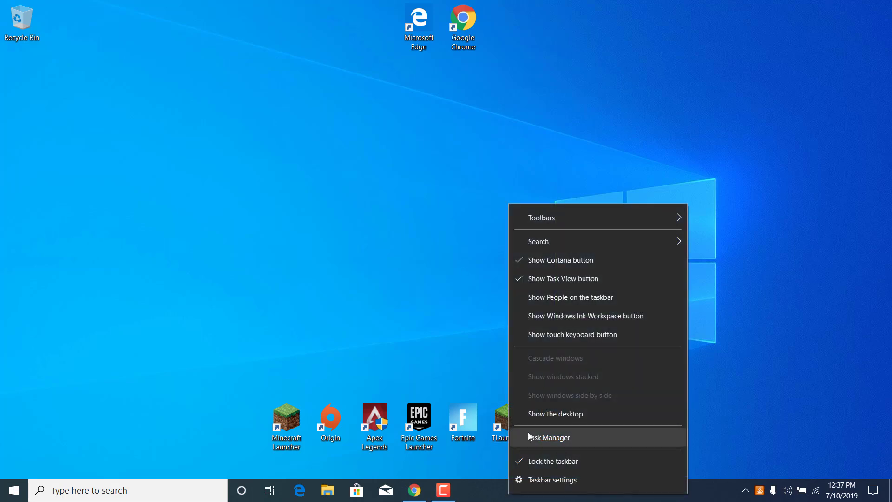
End the Epic Games Launcher task in Task Manager and close it.
click(548, 437)
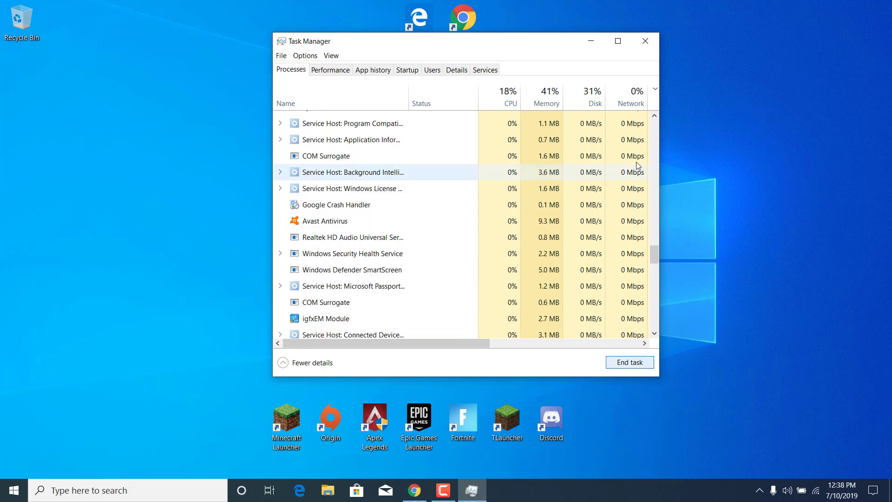
mouse_move(656, 24)
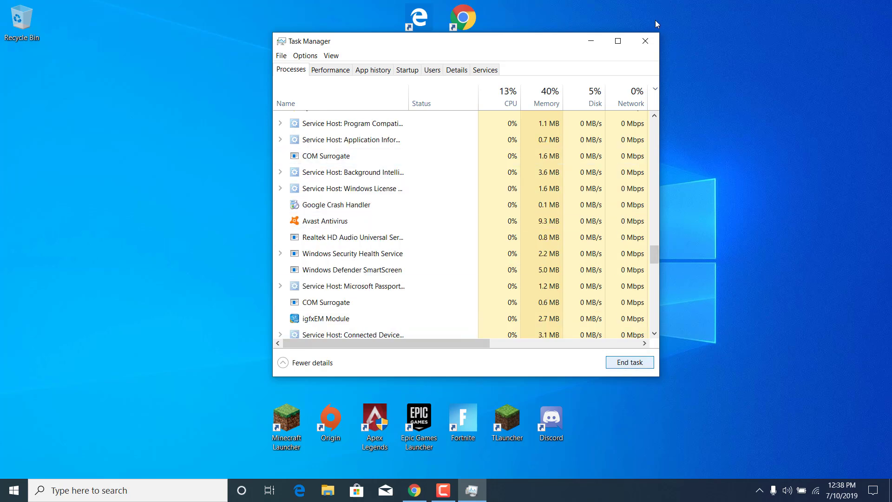
click(645, 40)
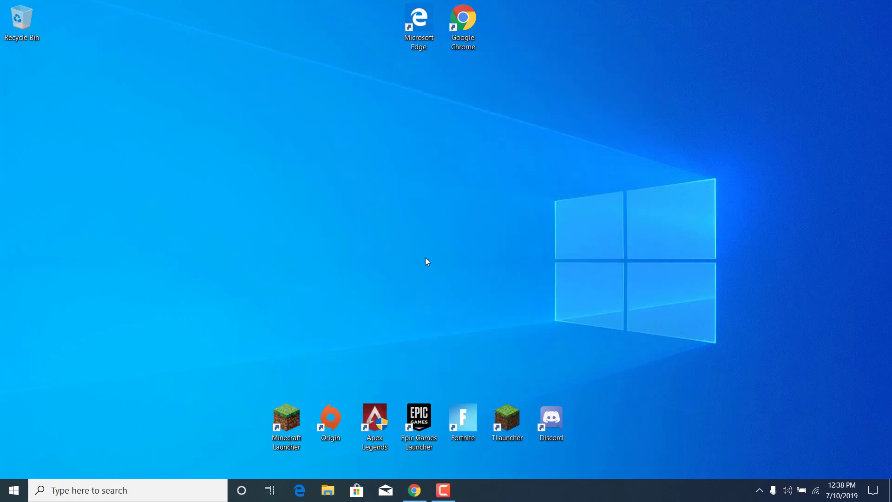
Browse to C:\Users\PC in a new File Explorer window.
click(114, 490)
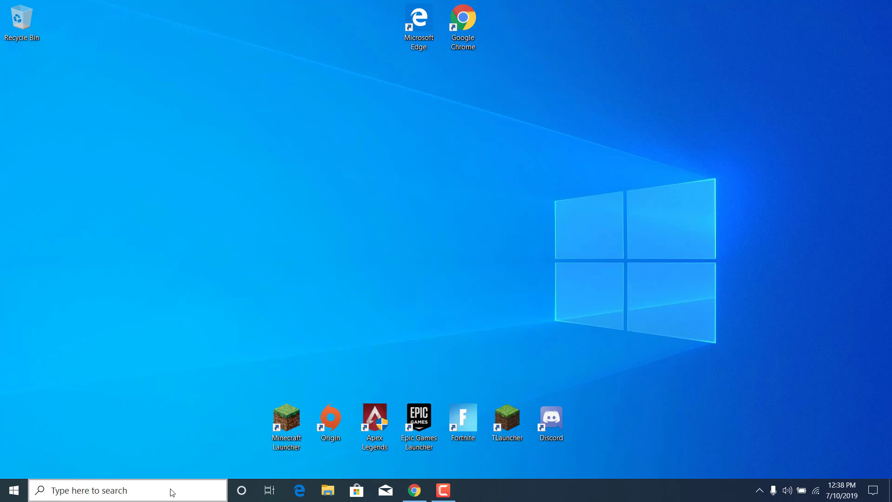
click(326, 490)
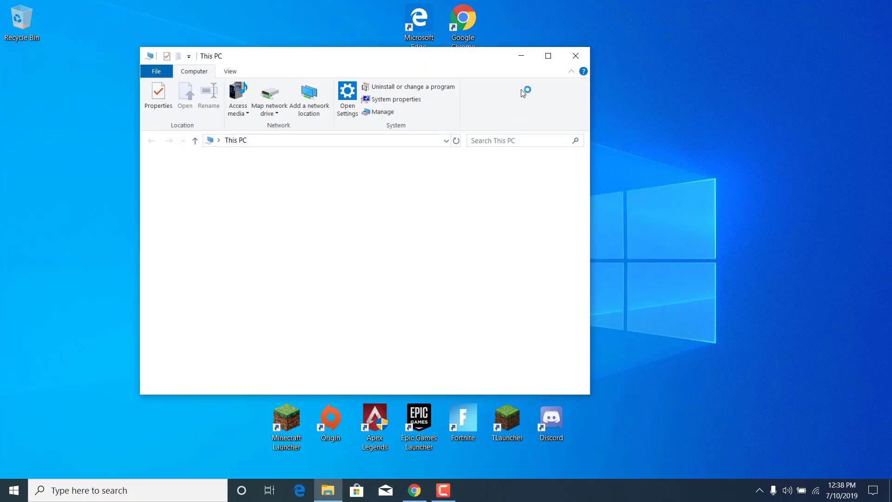
click(546, 56)
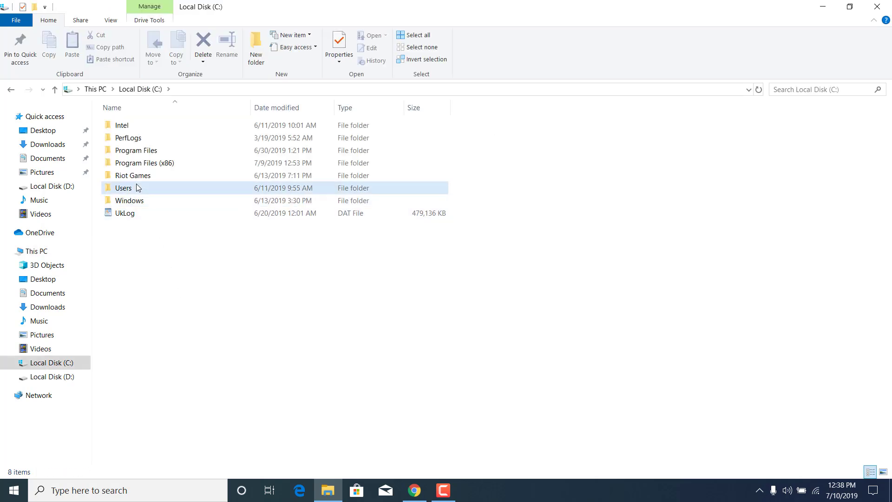
double_click(123, 187)
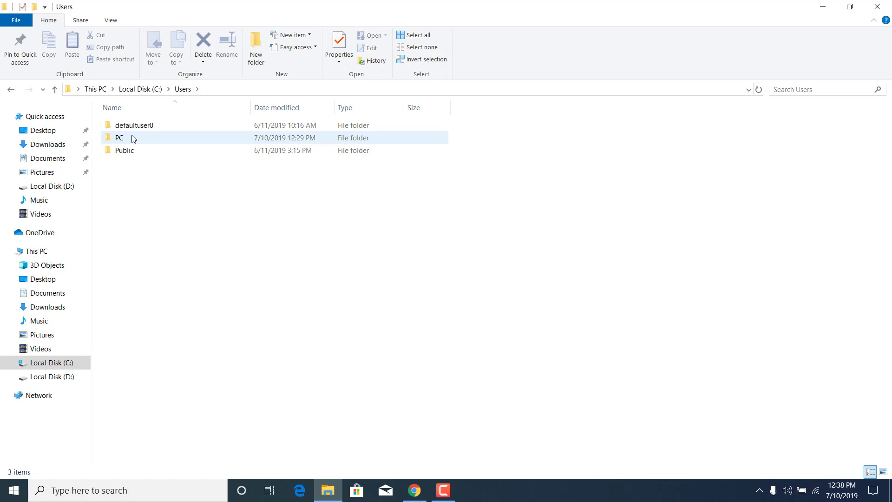
double_click(119, 138)
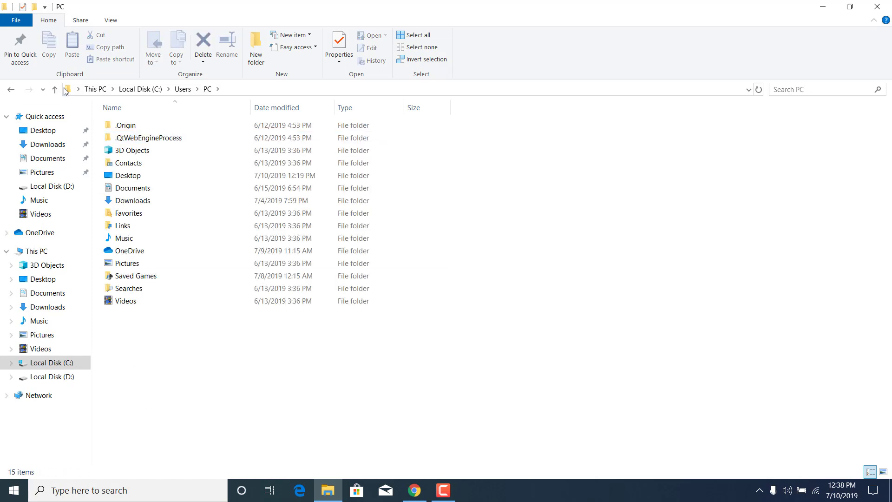
Enable 'Show hidden files, folders, and drives' in Folder Options so AppData appears.
click(17, 19)
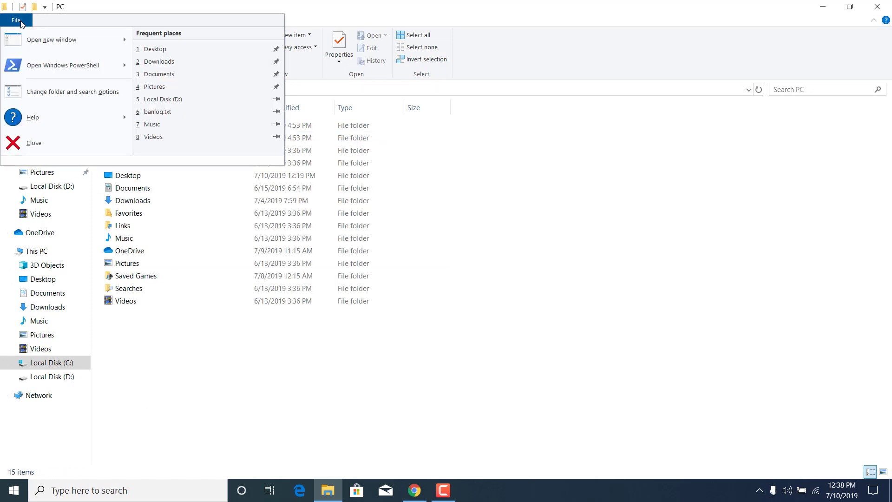
mouse_move(73, 92)
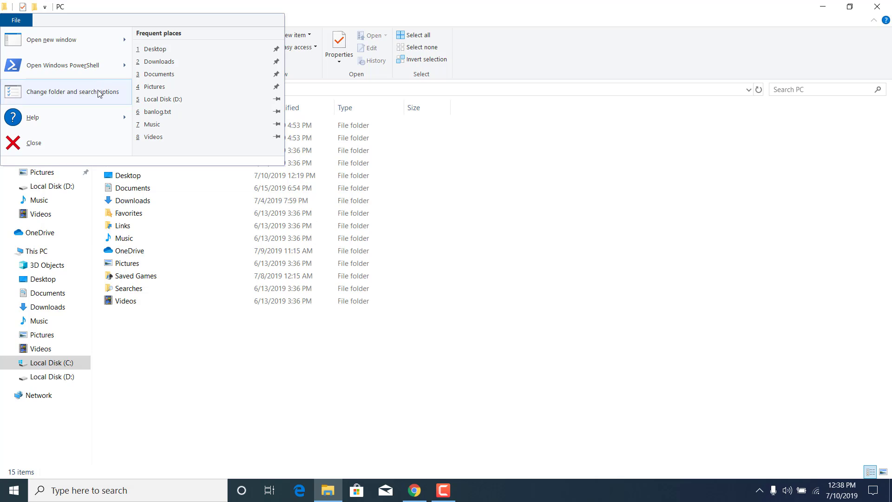
click(74, 92)
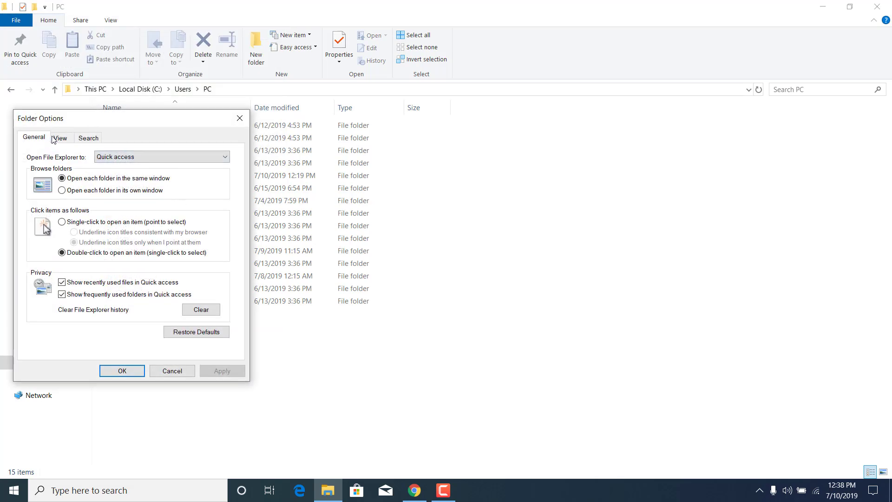
click(59, 138)
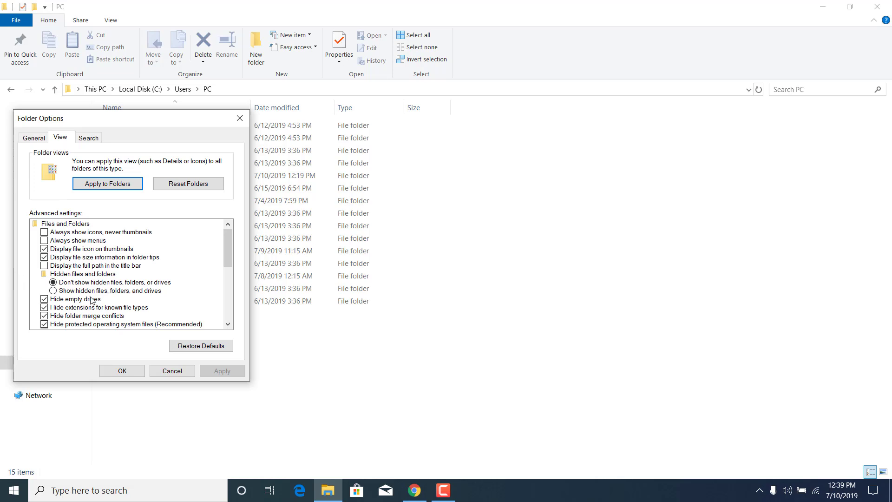
mouse_move(51, 298)
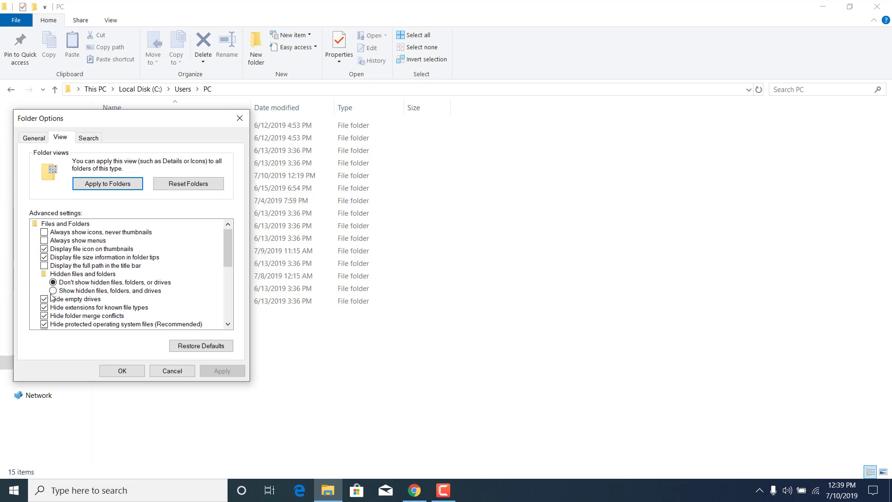
click(52, 290)
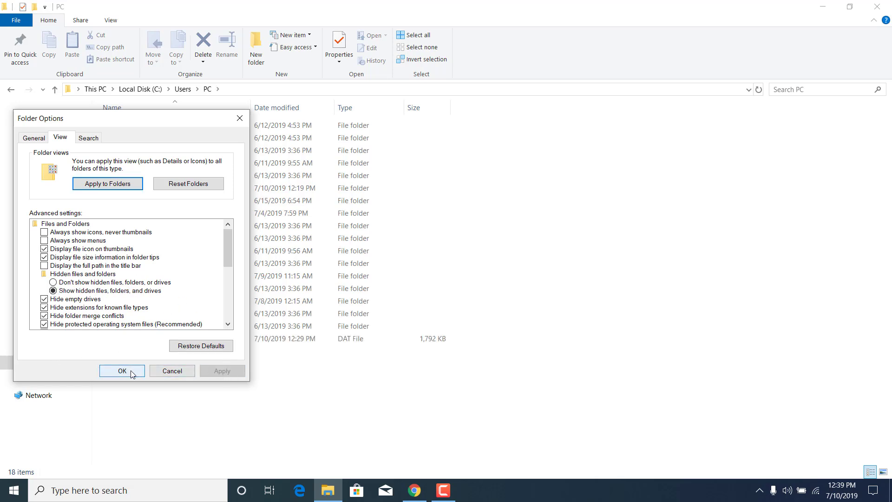
click(121, 371)
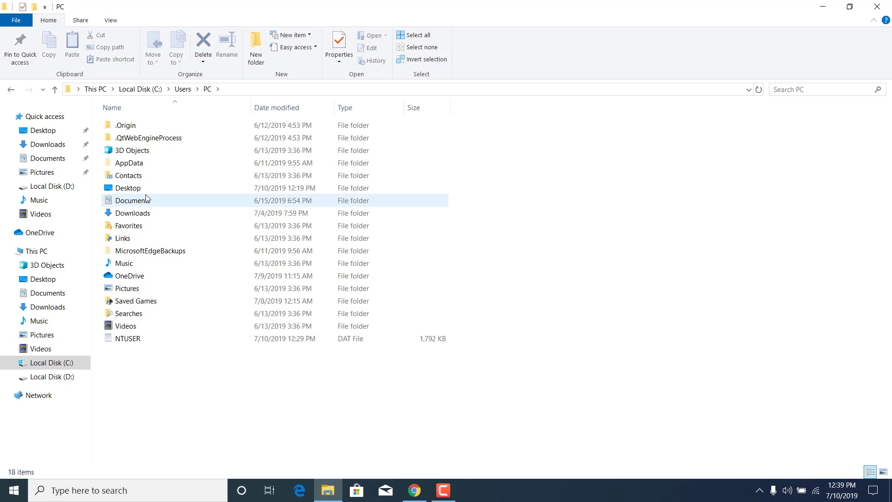
Browse into AppData\Local\EpicGamesLauncher\Saved\webcache.
double_click(129, 163)
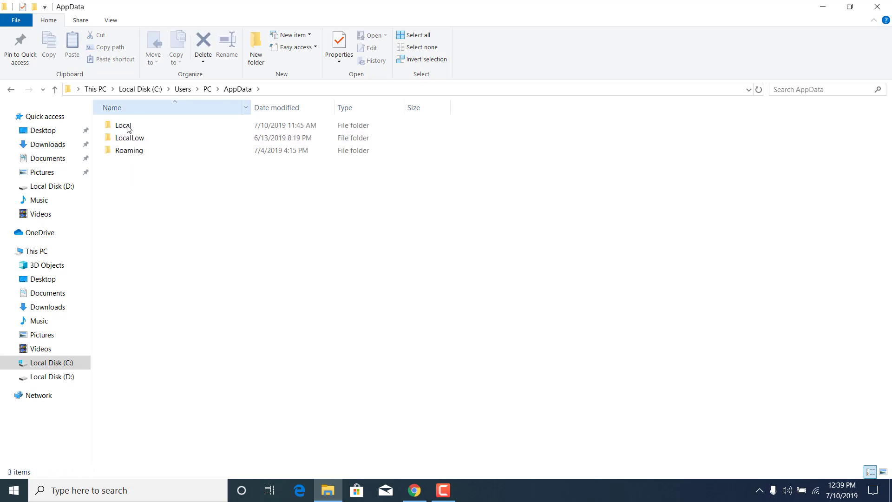
double_click(123, 126)
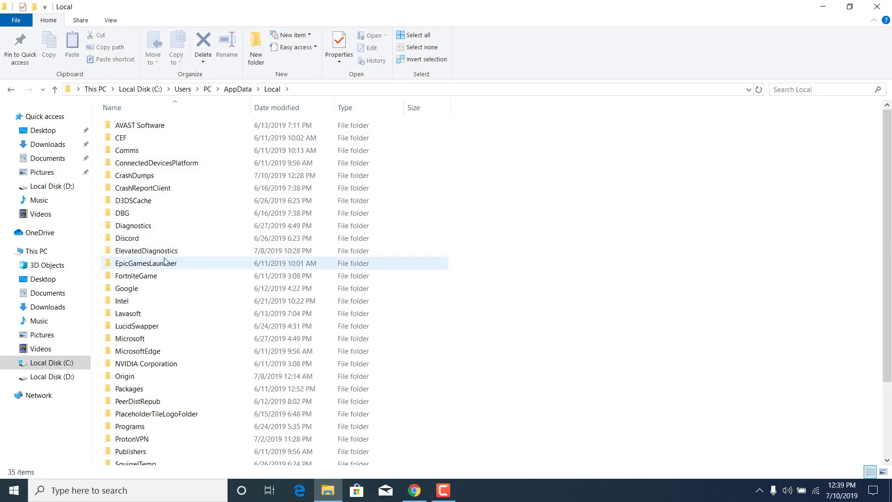
double_click(146, 263)
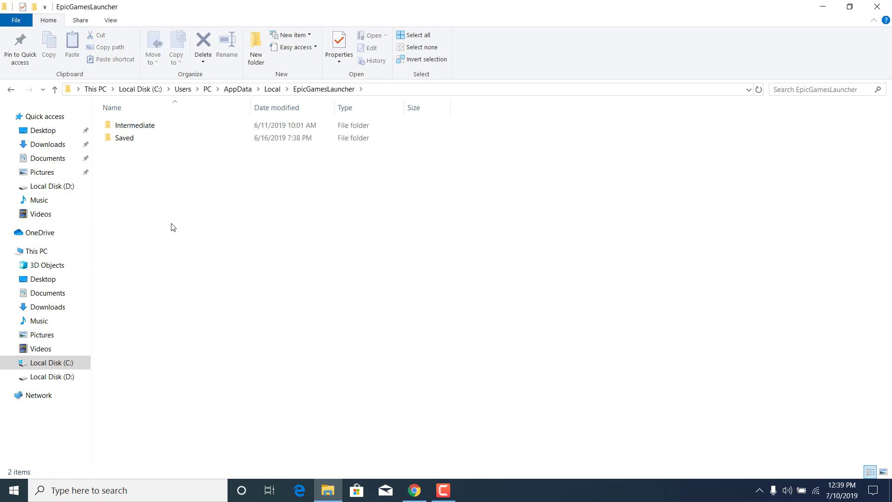
double_click(123, 138)
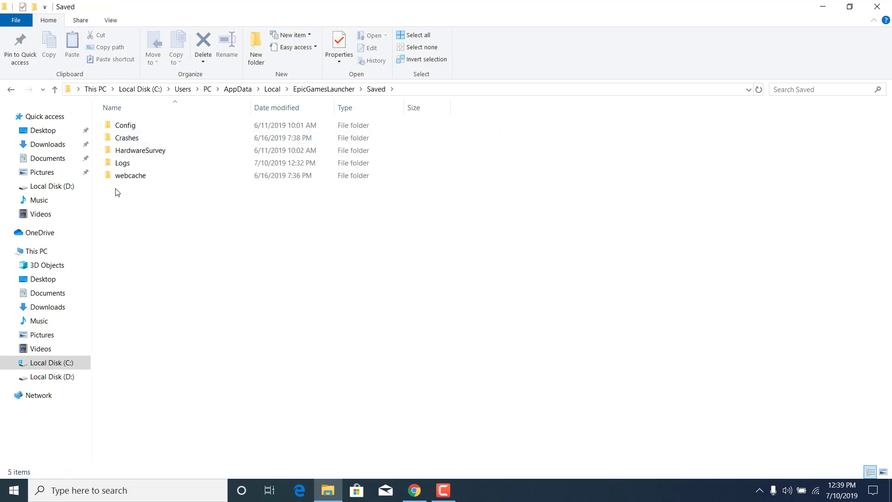
double_click(130, 176)
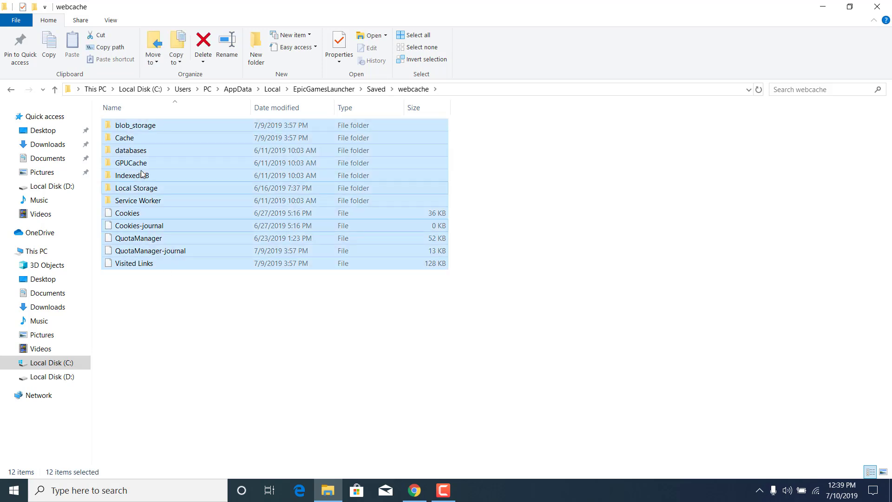
Select all webcache contents and bring up the context menu with Delete available.
right_click(131, 175)
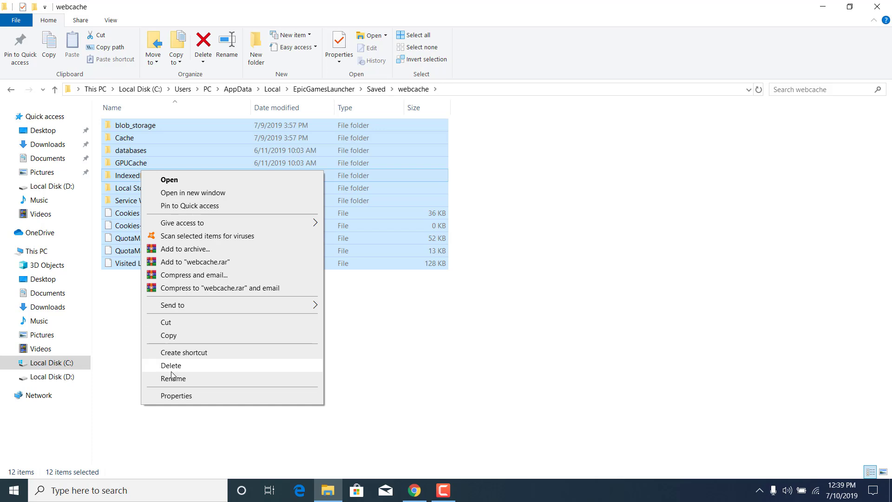
mouse_move(191, 367)
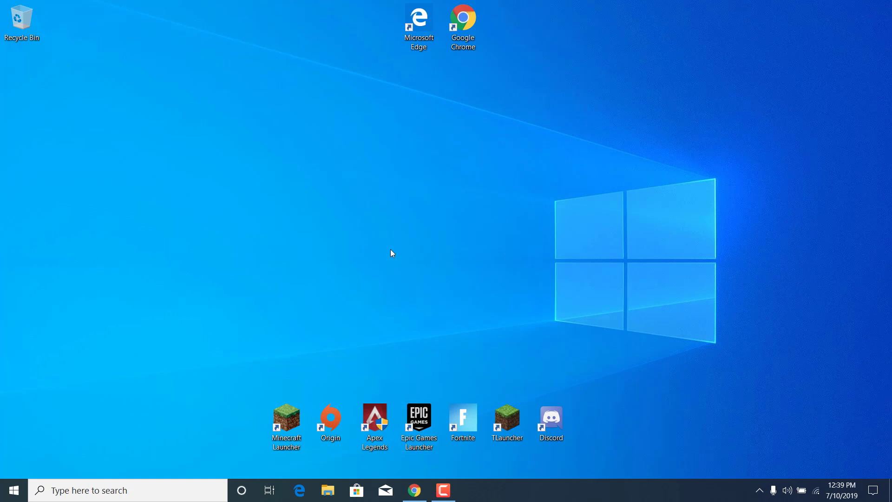
mouse_move(430, 242)
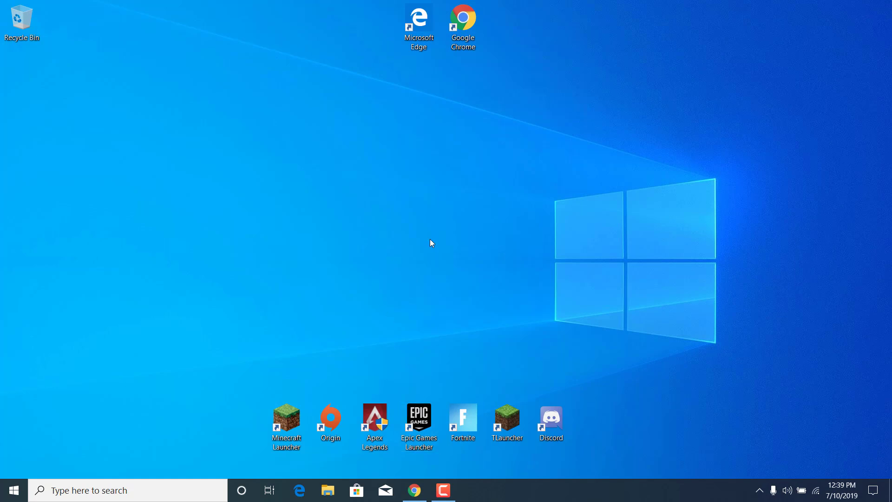